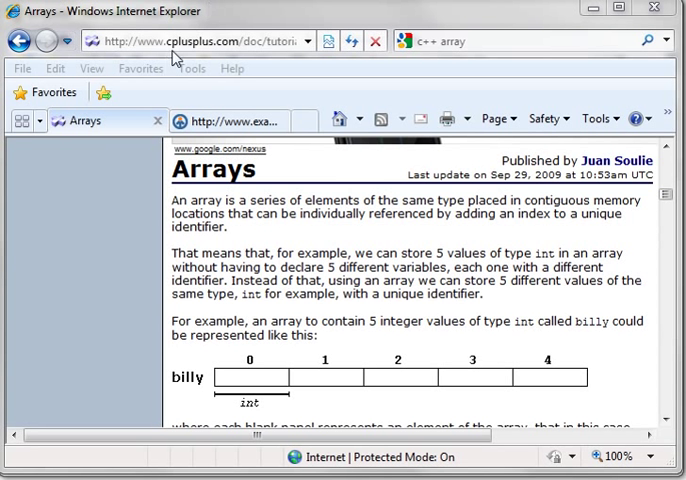
mouse_move(184, 188)
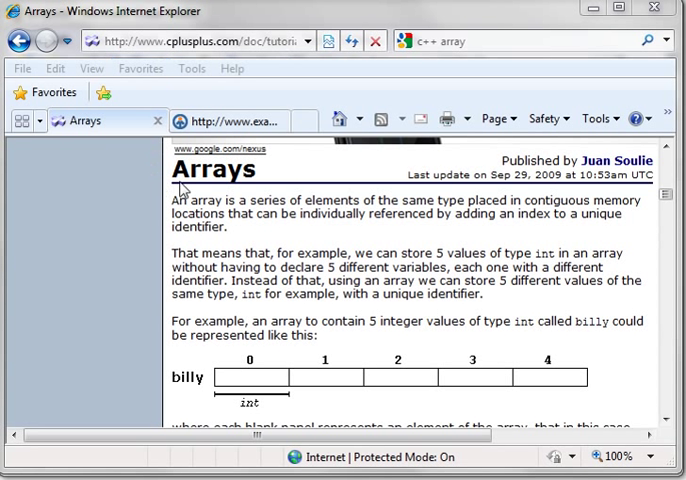
mouse_move(298, 224)
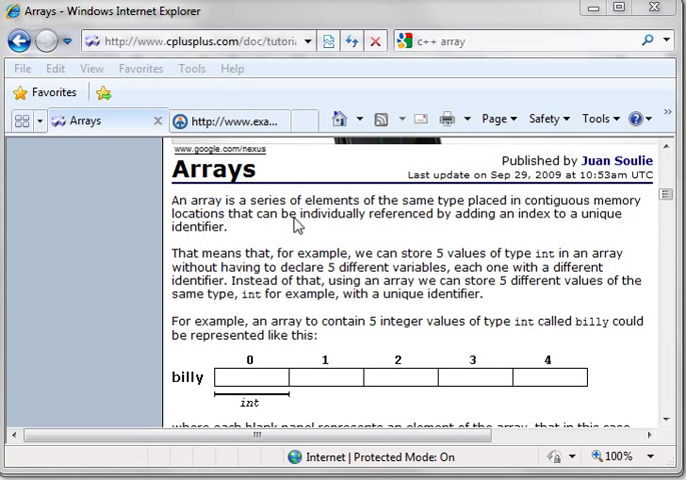
mouse_move(490, 220)
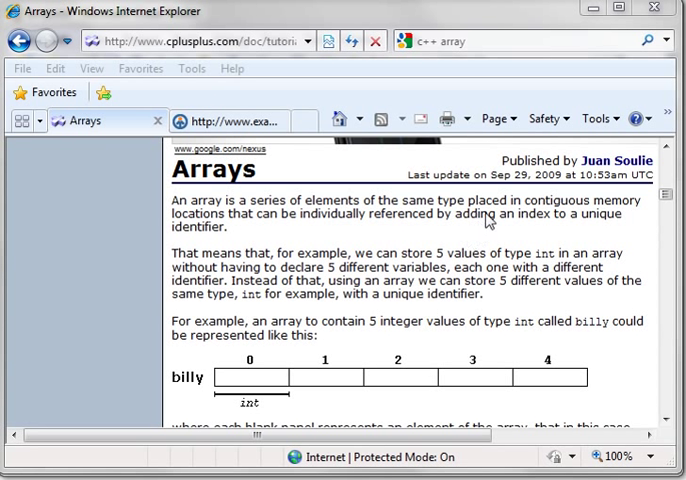
mouse_move(228, 228)
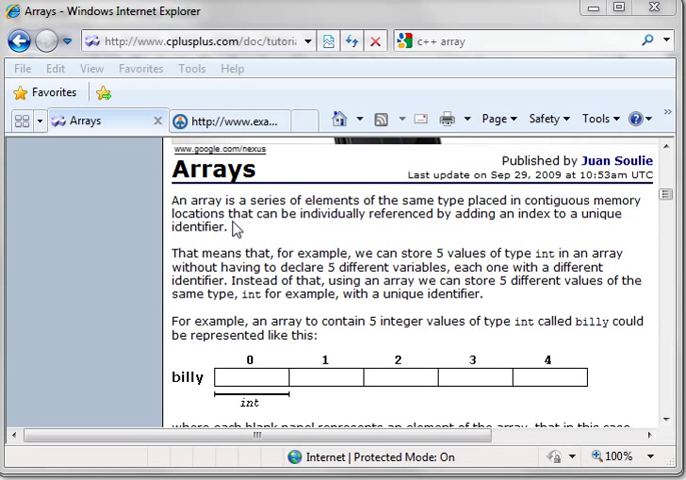
mouse_move(592, 224)
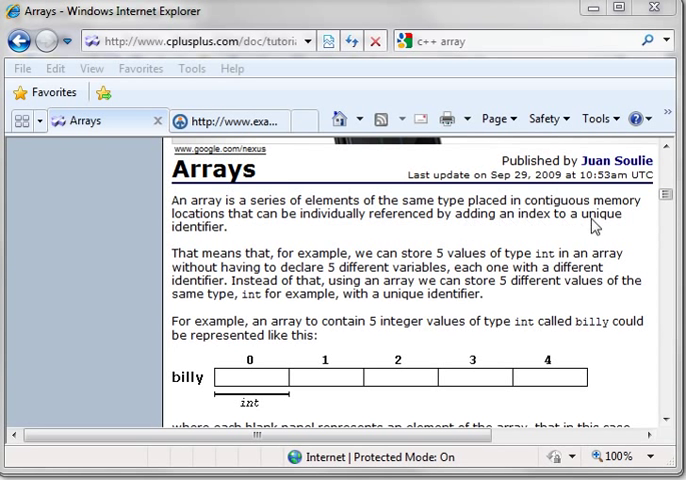
mouse_move(196, 244)
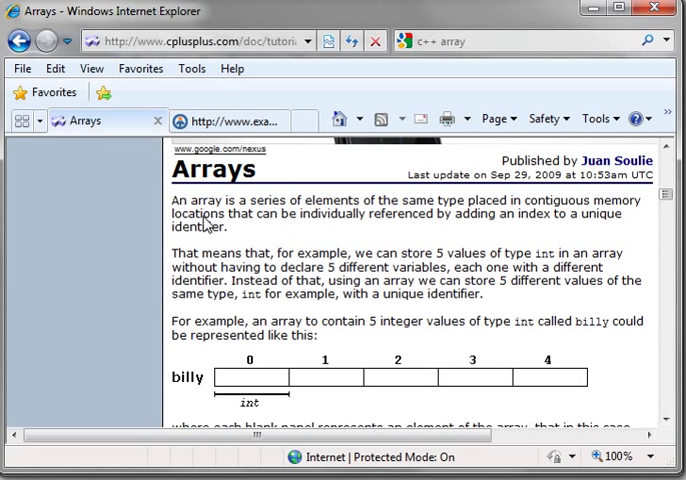
mouse_move(228, 388)
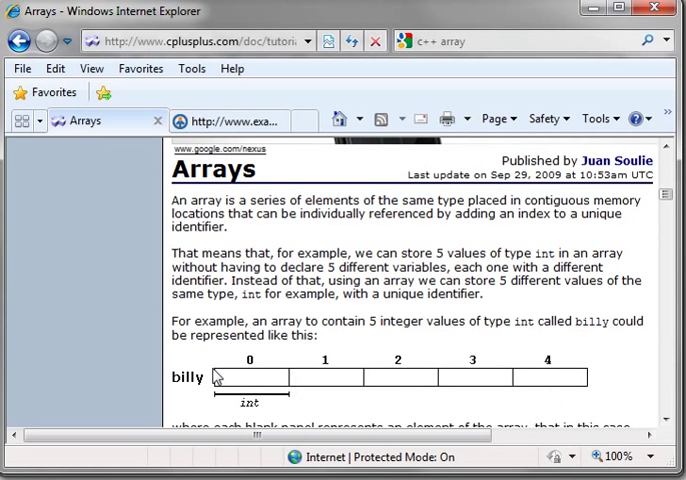
mouse_move(584, 386)
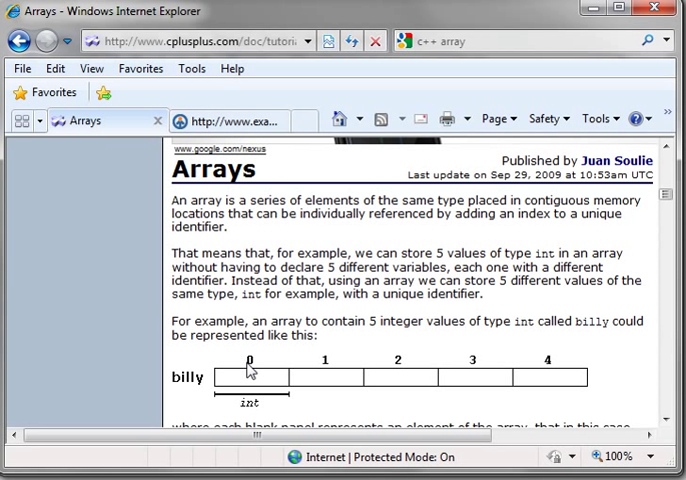
mouse_move(326, 376)
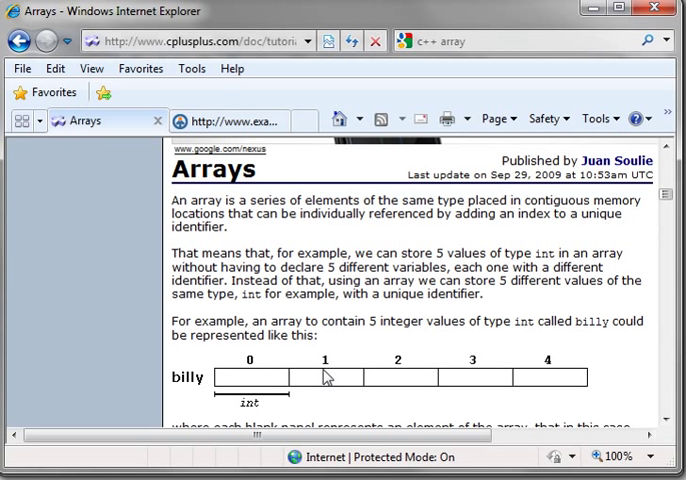
mouse_move(232, 360)
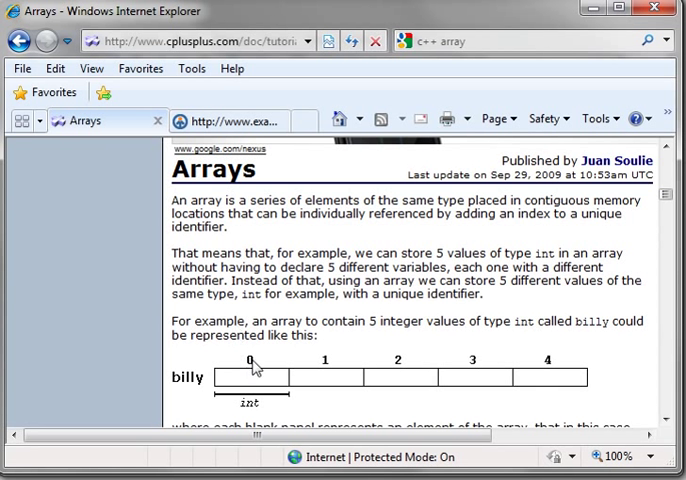
mouse_move(326, 358)
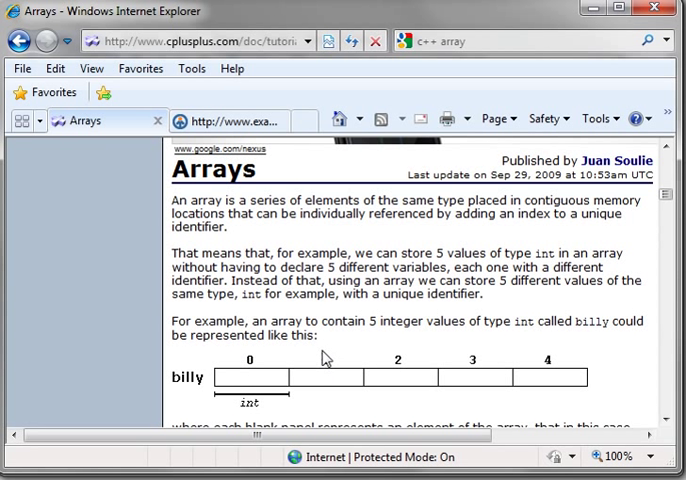
mouse_move(238, 380)
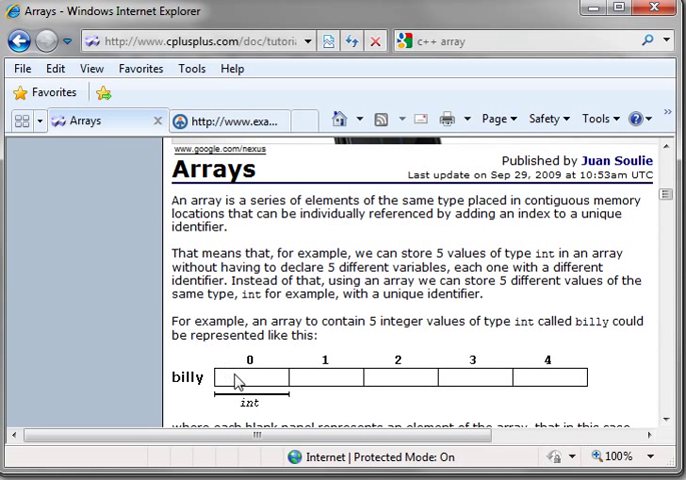
mouse_move(248, 380)
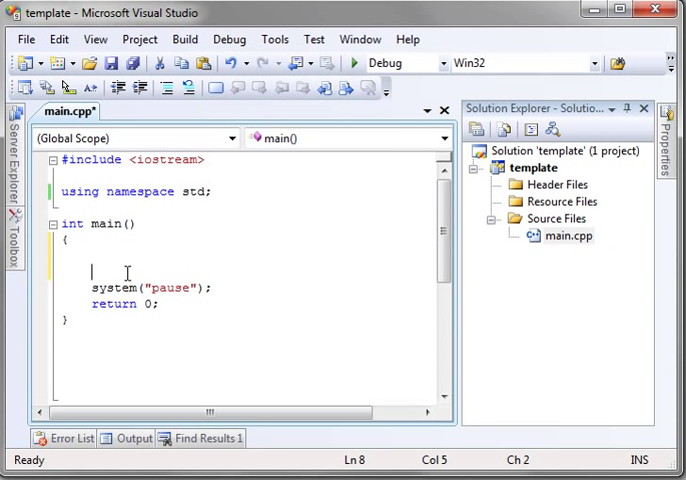
Step: Declare the array int line[5]; inside main
text(int)
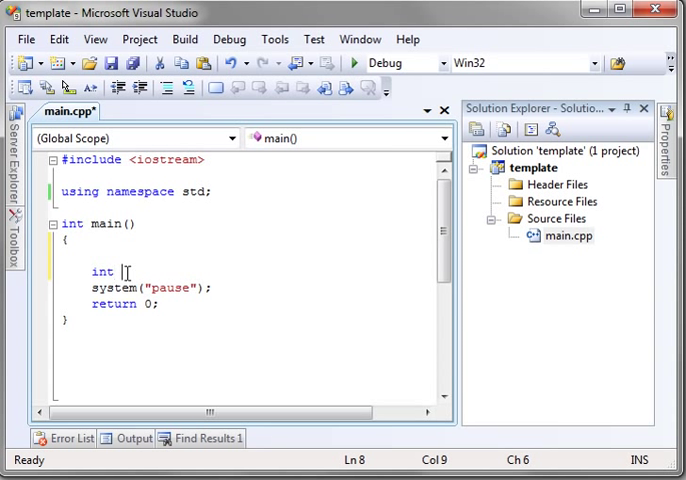
text(line)
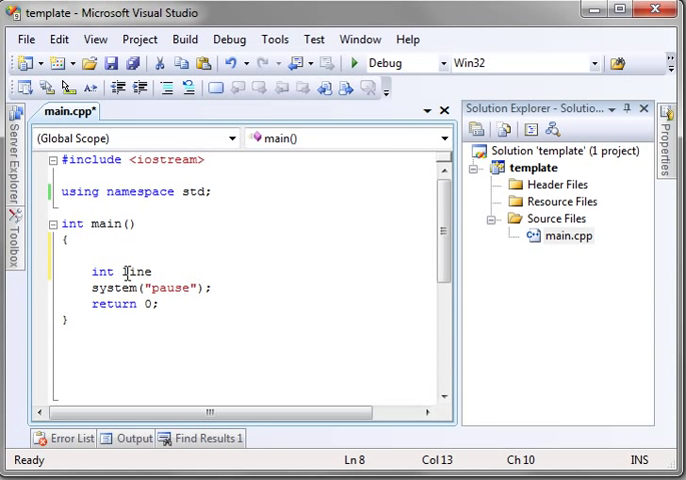
text([)
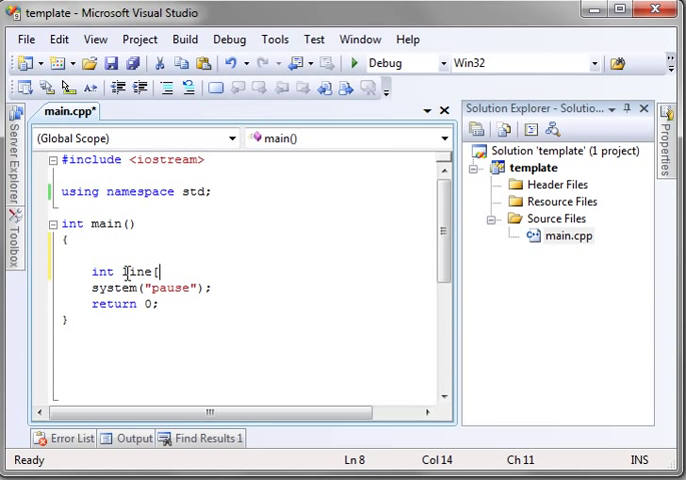
text([5];)
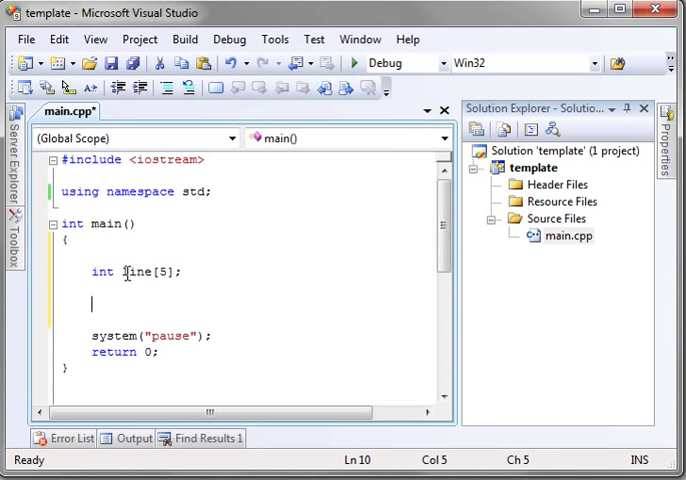
Step: Assign line[0] = 3; and line[1] = 8;
text(line)
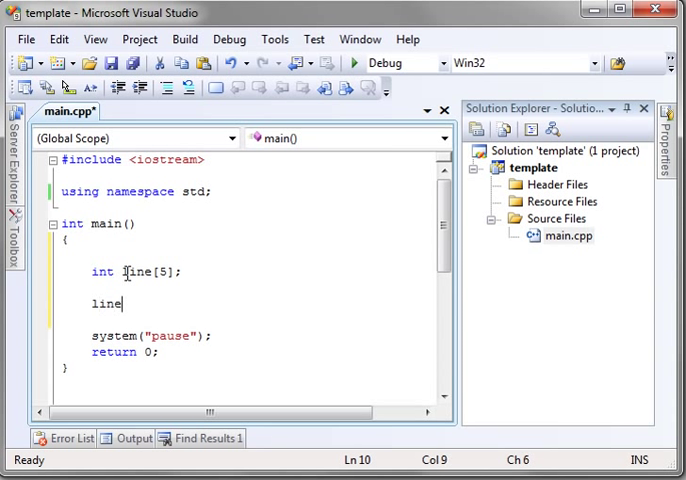
text([0])
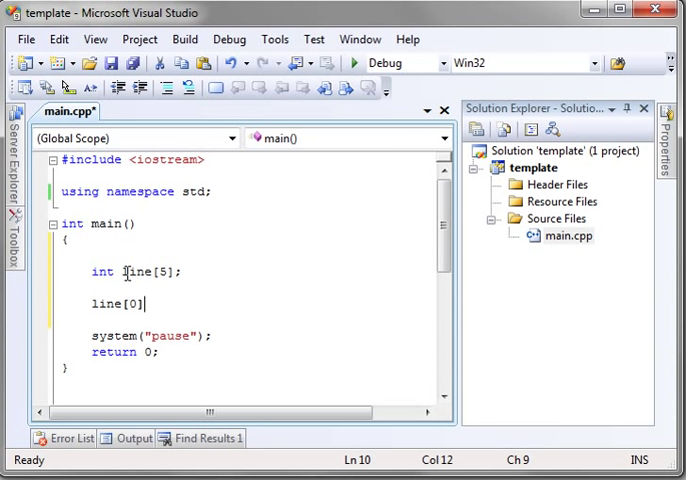
text(=)
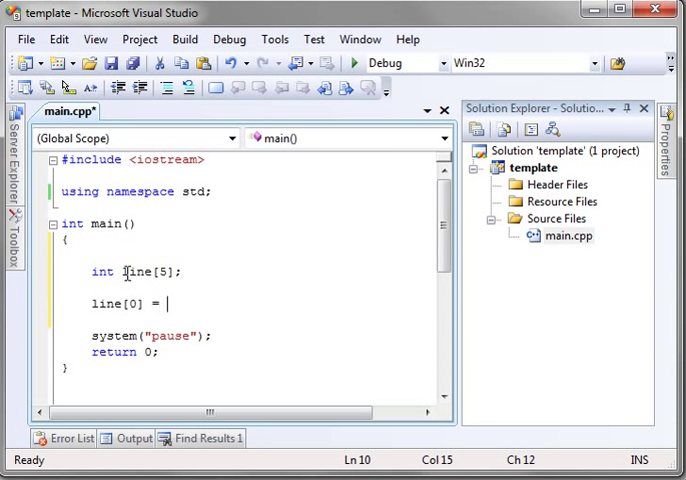
text(3;)
text(line)
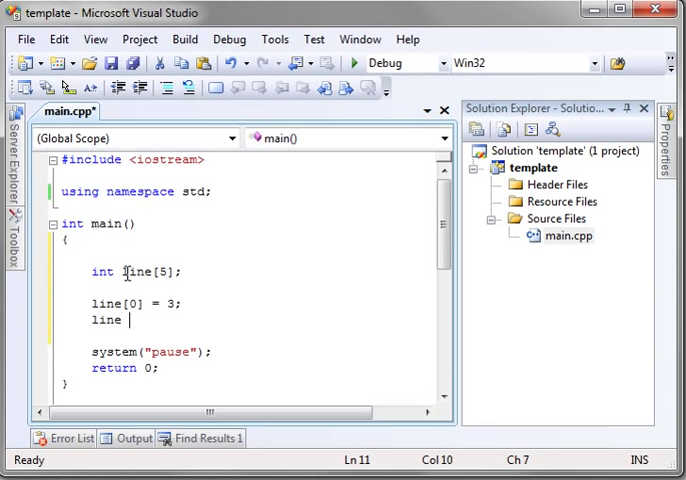
text([2)
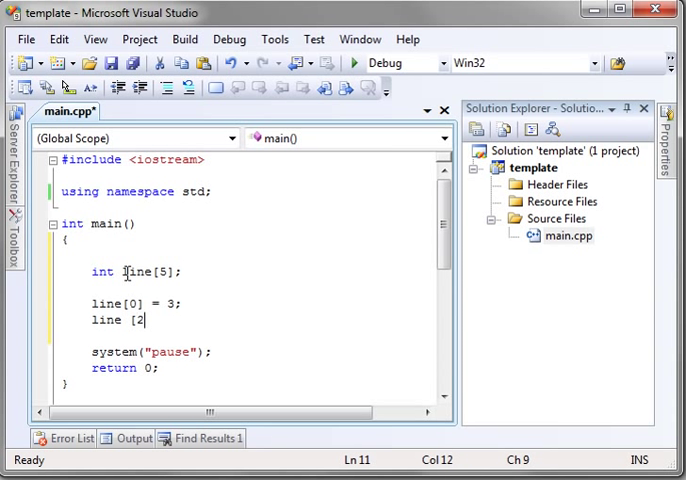
text(1] =)
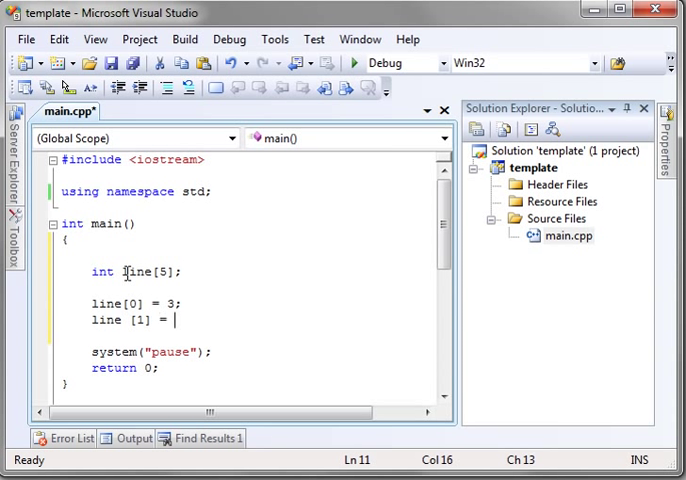
text(8;)
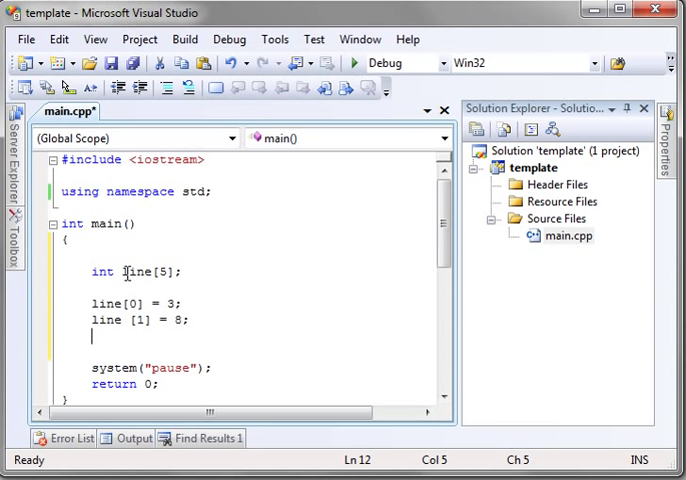
Step: Begin the next assignment with line[2] =
text(l)
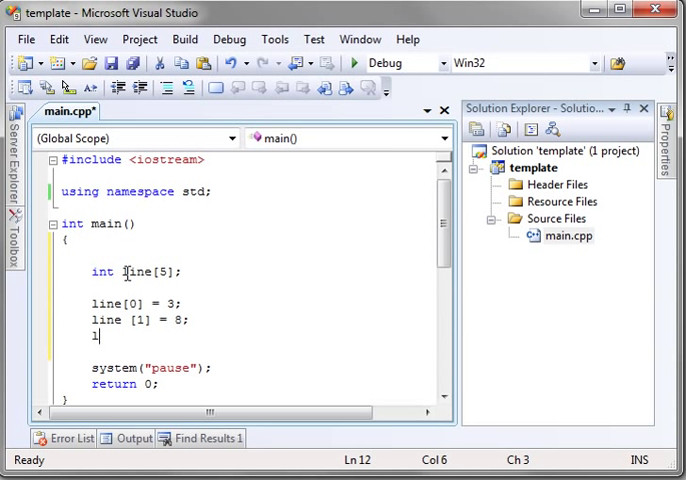
text(ine[)
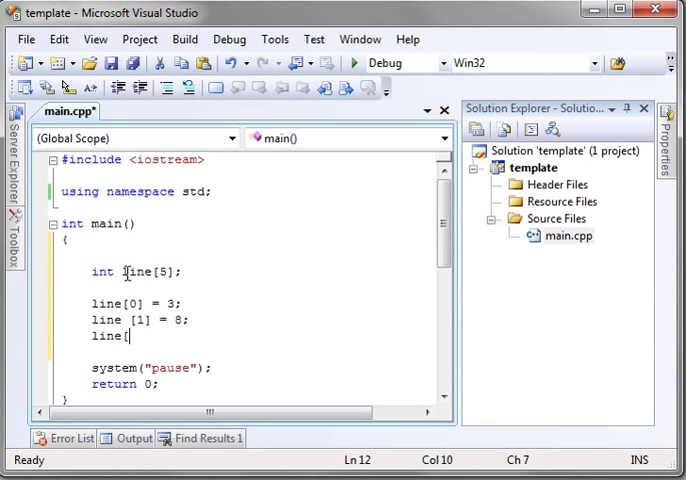
text(2] = 4;)
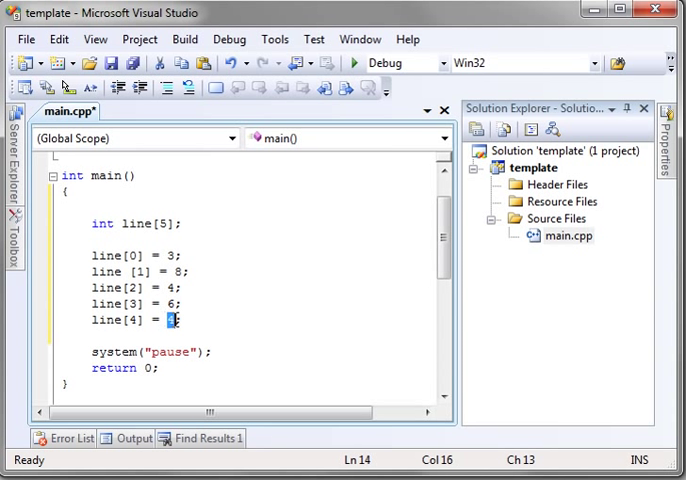
Step: Add a blank line below the assignments and highlight the array's int type
text(2)
key(enter)
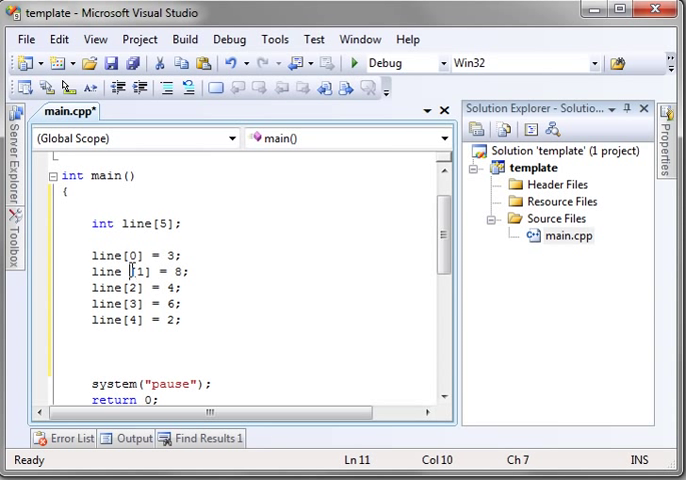
click(60, 336)
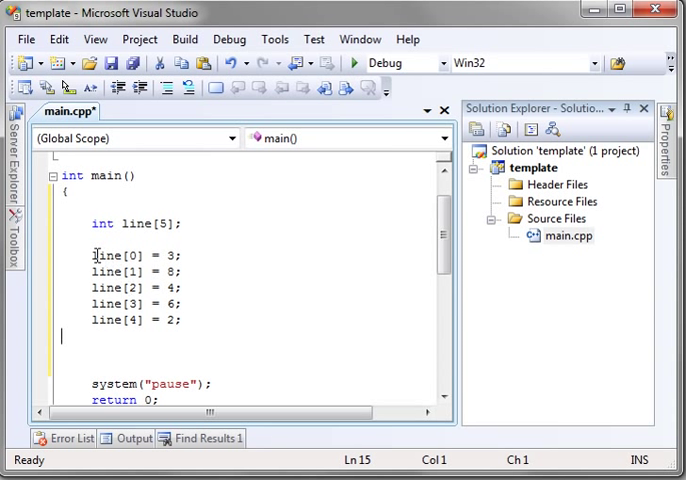
double_click(104, 256)
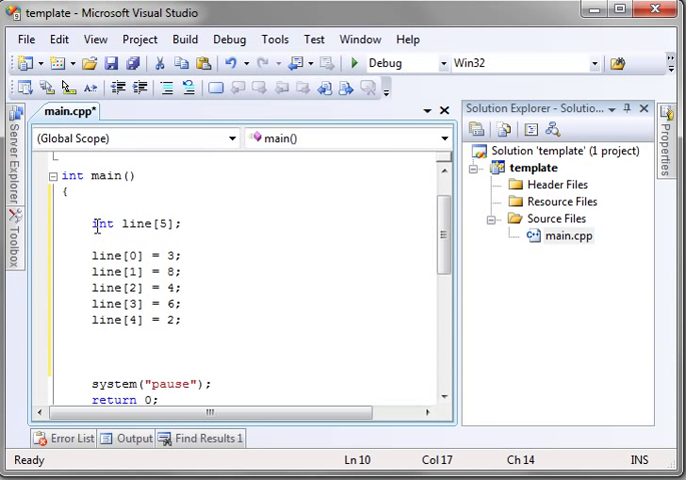
double_click(100, 224)
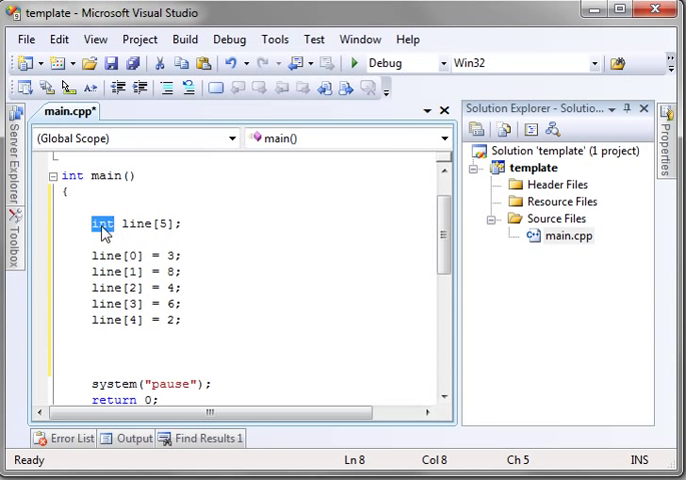
double_click(138, 224)
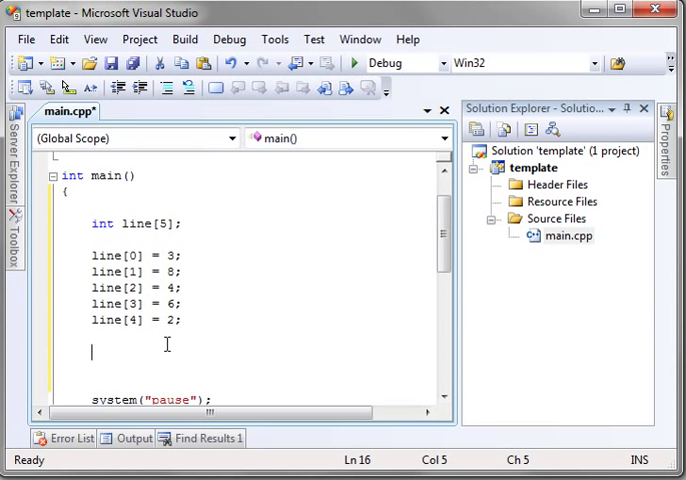
Step: Write the skeleton cout << "" <<endl; below the assignments
text(cout <<)
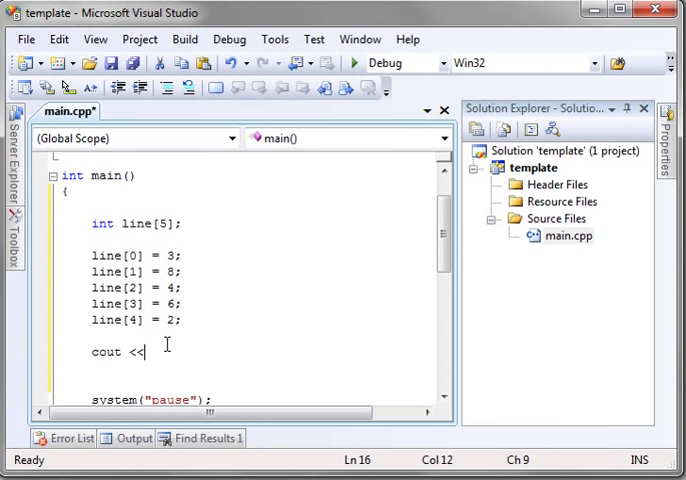
text("")
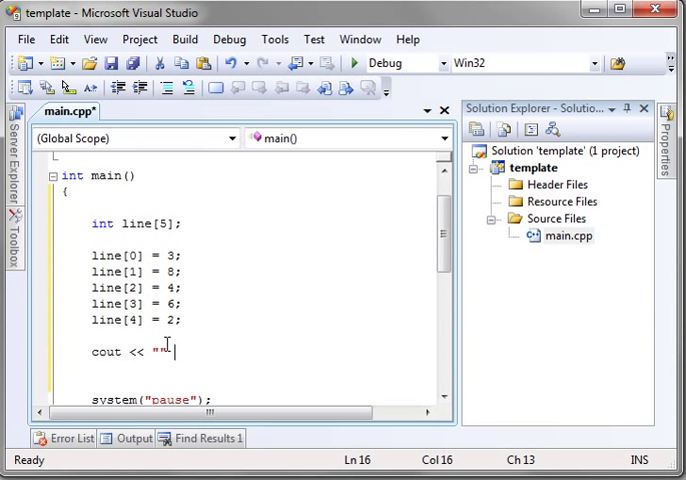
text(<<endl;)
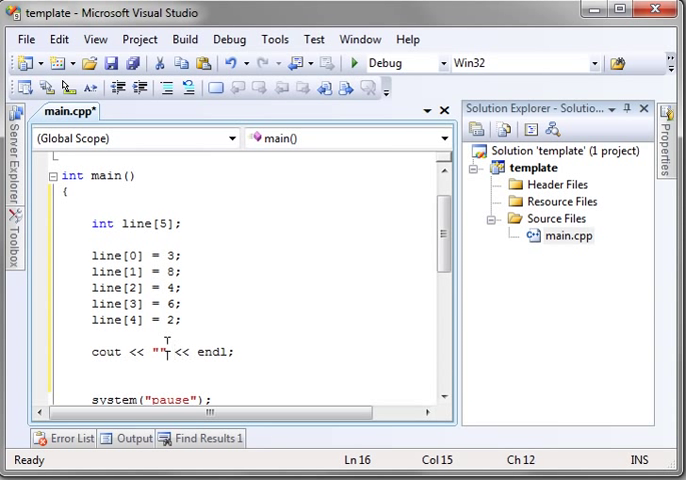
Step: Fill in "Person 2 has " << line[2], correcting the typo, and save with Ctrl+S
text(Pes)
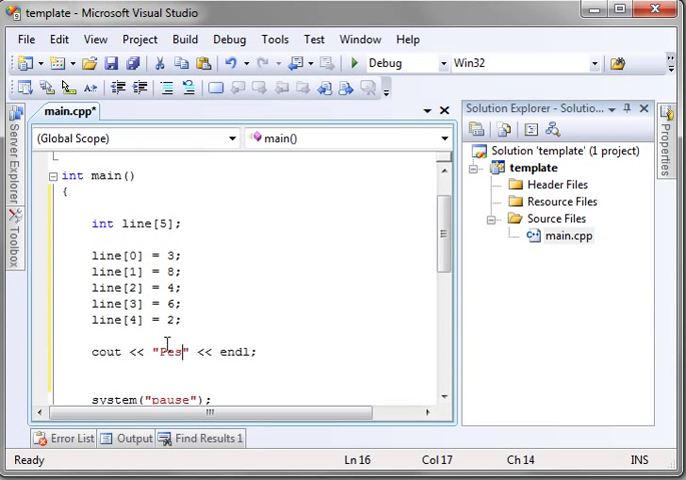
key(Backspace)
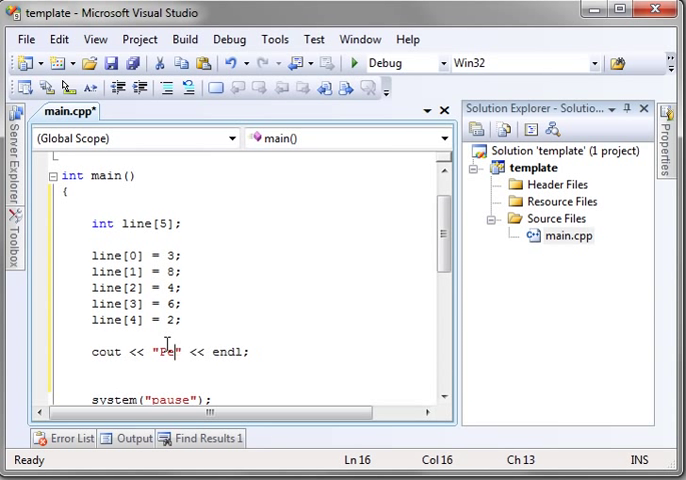
text(rs)
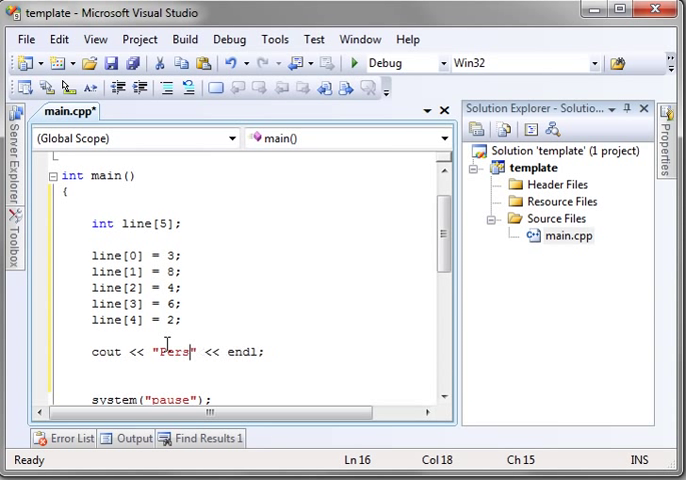
text(on)
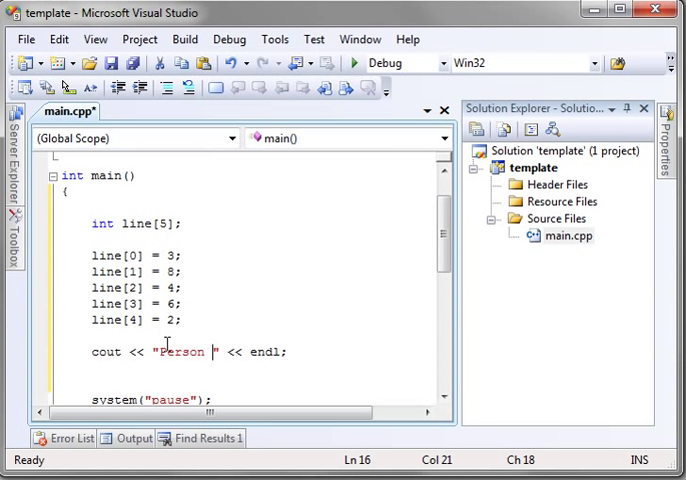
text(2 has)
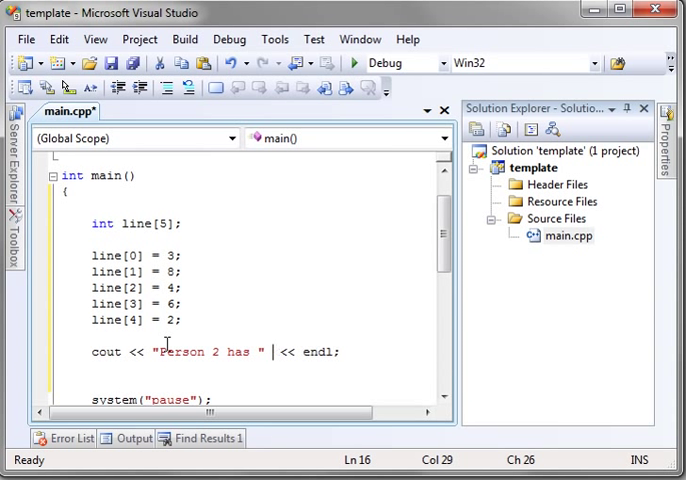
text(line <<)
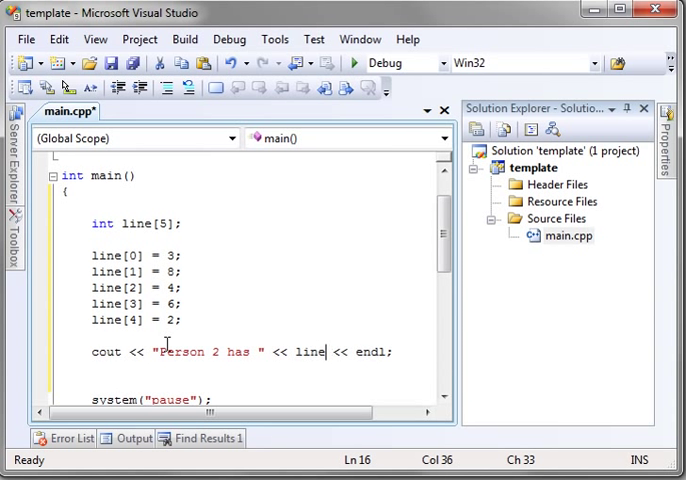
text([2];)
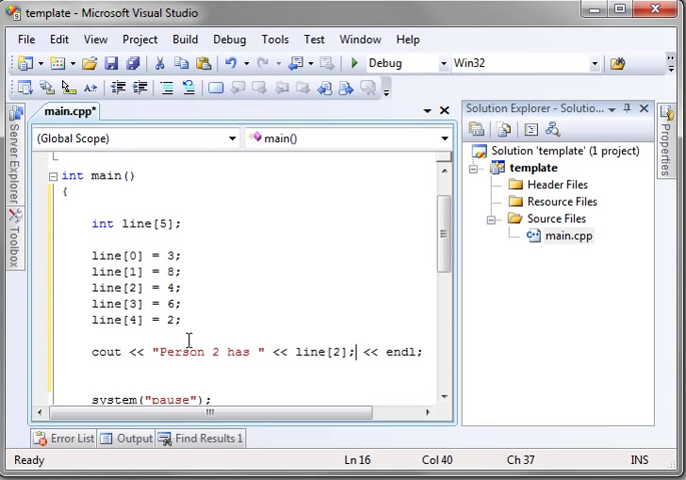
key(Backspace)
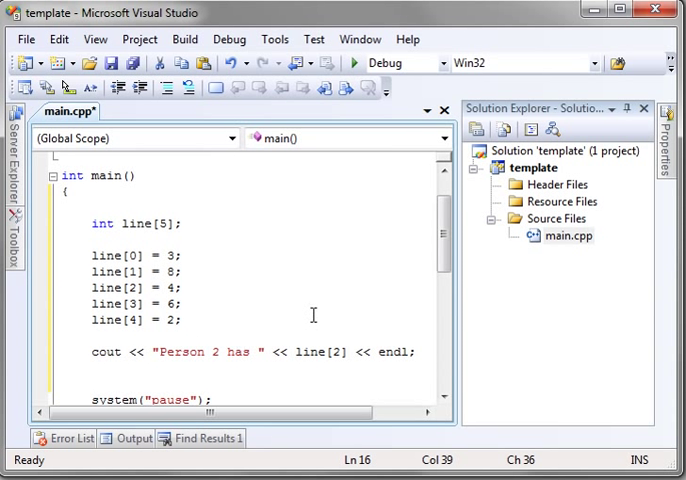
key(ctrl+s)
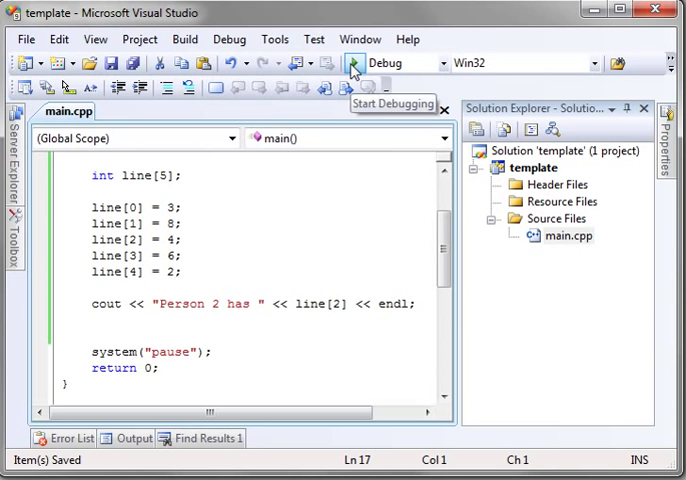
Step: Build and run with Start Debugging so the console shows Person 2 has 4
click(354, 62)
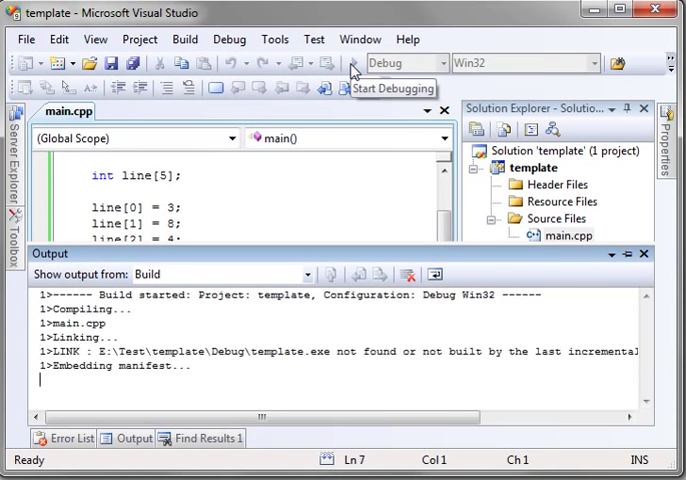
click(350, 70)
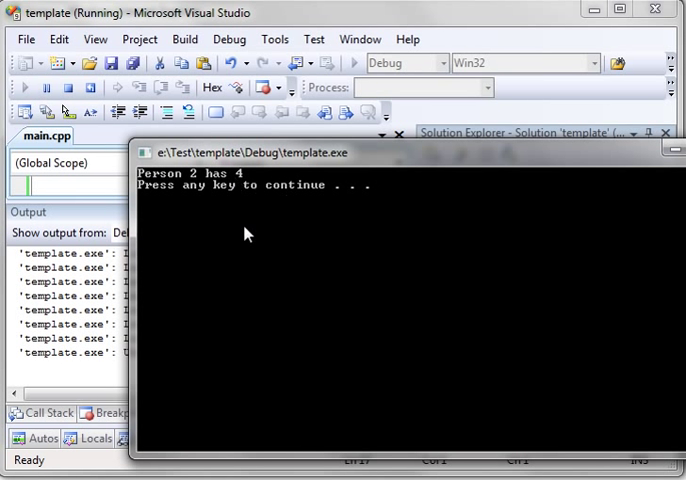
mouse_move(170, 192)
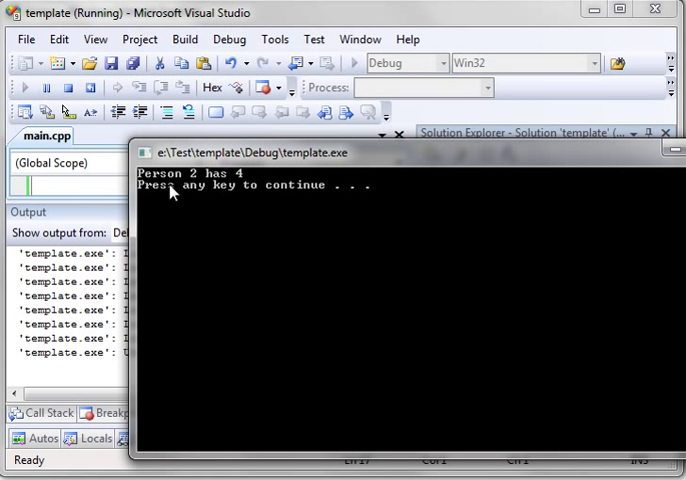
mouse_move(268, 208)
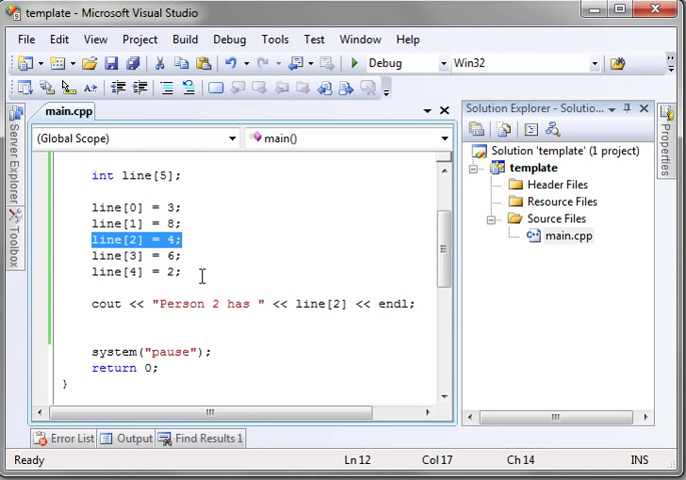
mouse_move(328, 304)
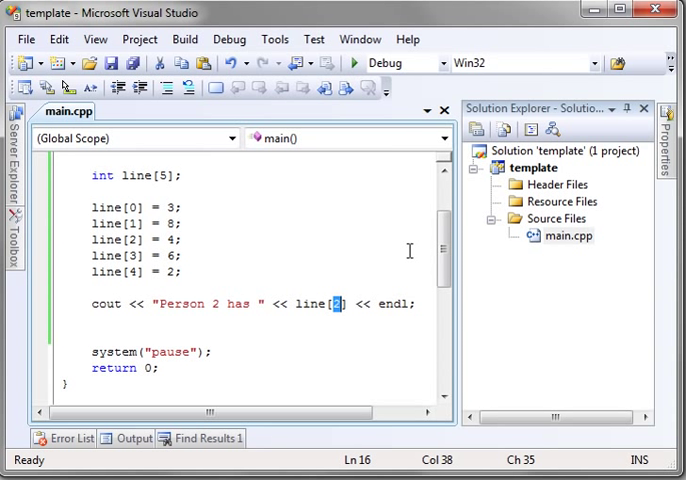
Step: Change the printed index from line[2] to the out-of-bounds line[9]
text(9)
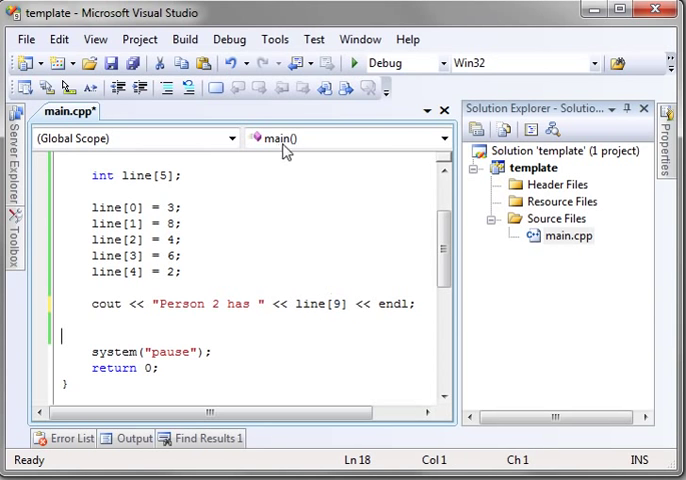
Step: Run the program and continue past the Run-Time Check Failure to see a garbage value
click(356, 62)
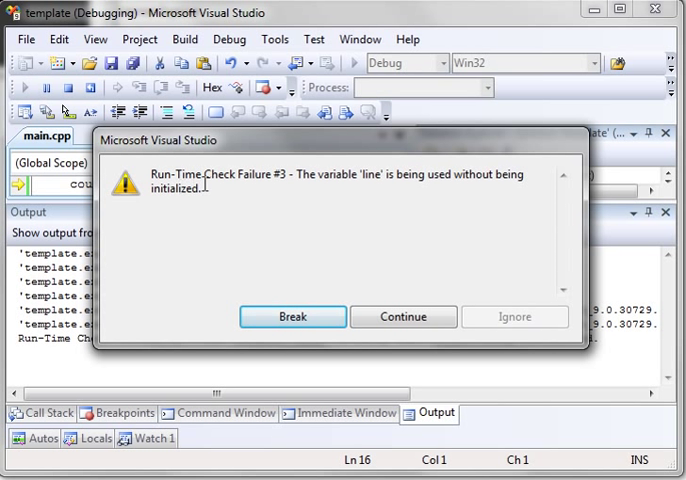
mouse_move(436, 178)
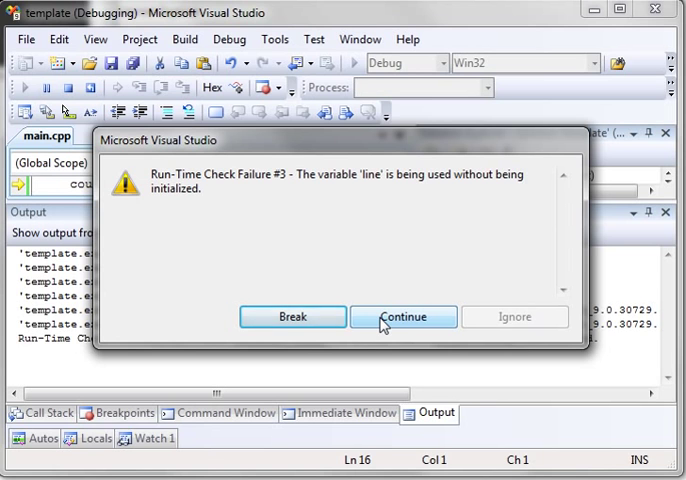
click(402, 316)
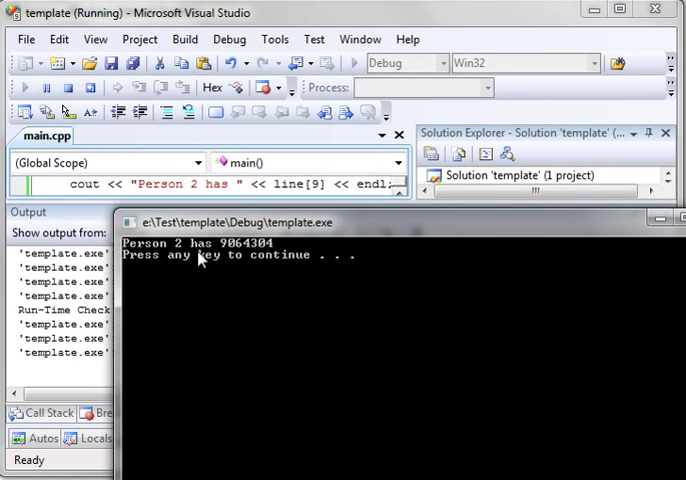
mouse_move(250, 244)
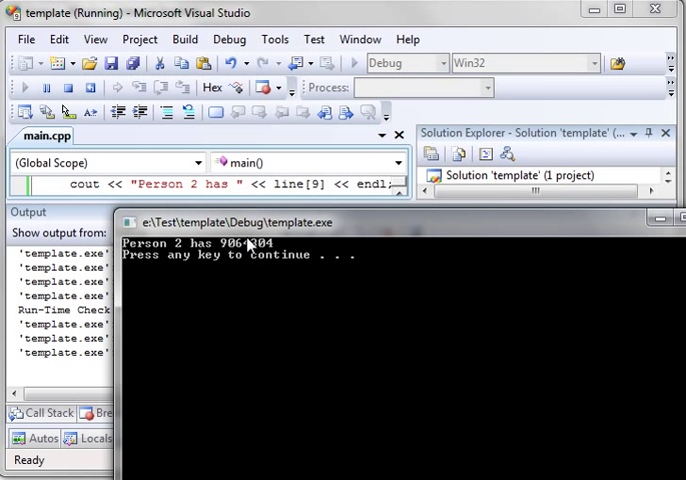
mouse_move(250, 258)
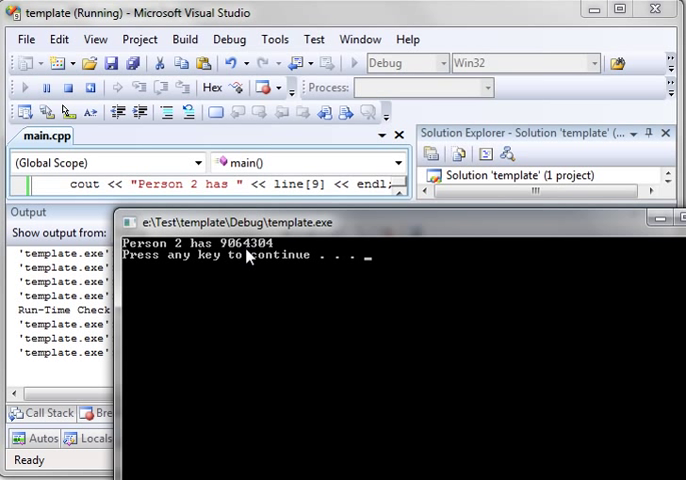
mouse_move(280, 272)
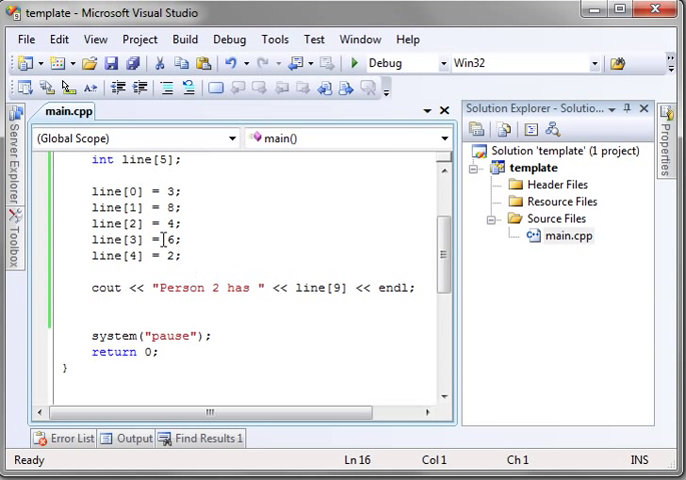
Step: Comment out line[3] = 6; with // and print line[3] in the cout statement
click(180, 240)
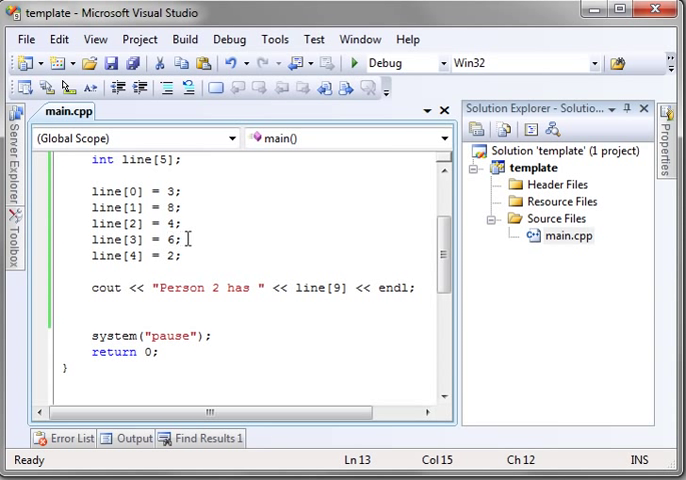
click(144, 232)
text(//)
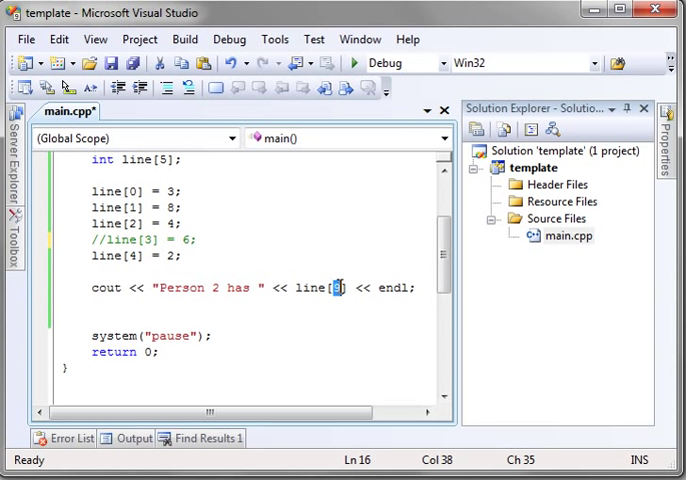
click(156, 352)
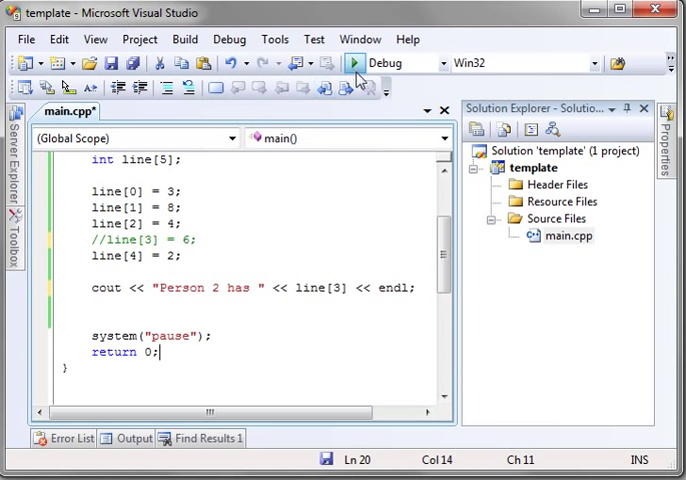
Step: Run again and continue past the uninitialized-variable Run-Time Check Failure
click(354, 62)
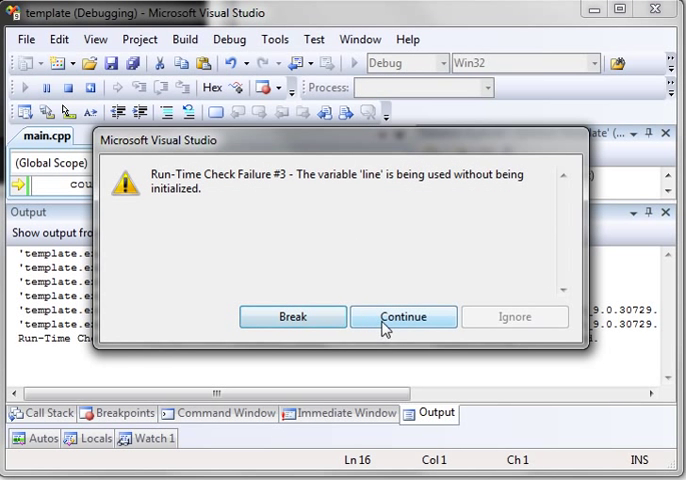
click(402, 316)
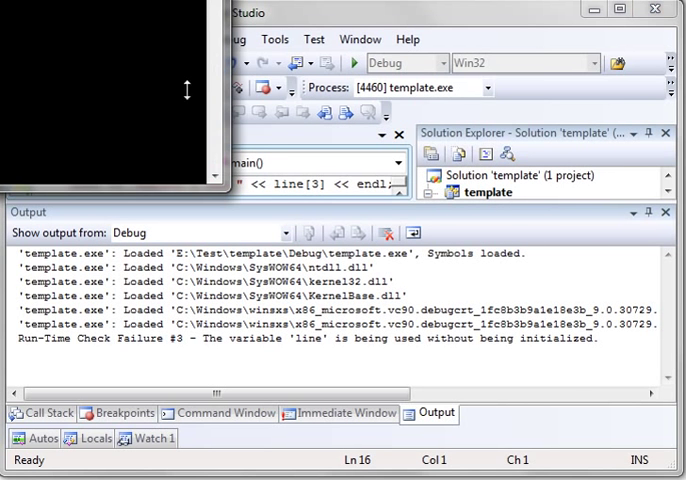
mouse_move(418, 126)
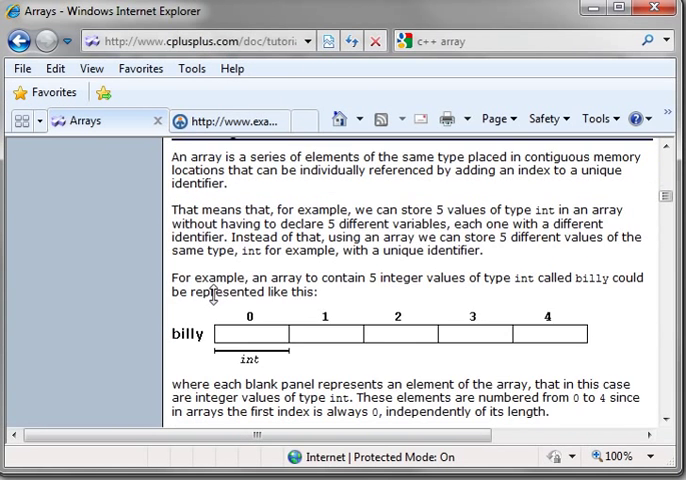
Step: Scroll to 'Initializing arrays' and mark the int billy [5] brace-list example
scroll(down, 3)
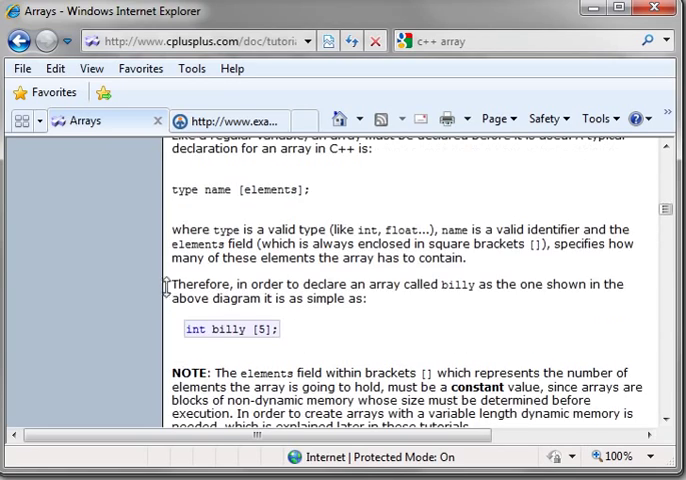
scroll(down, 3)
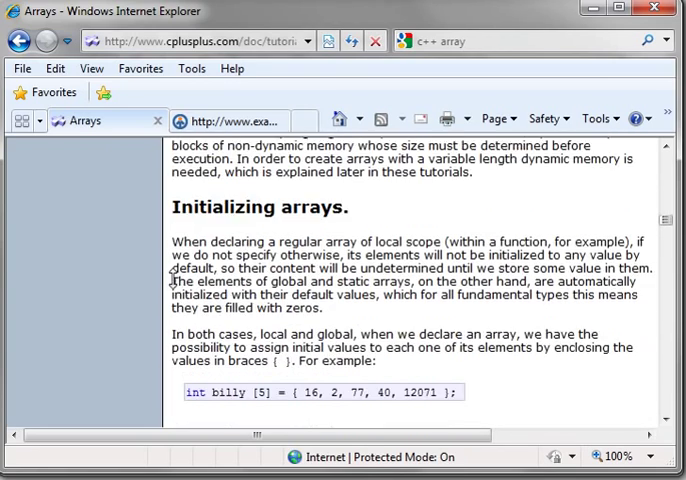
scroll(down, 3)
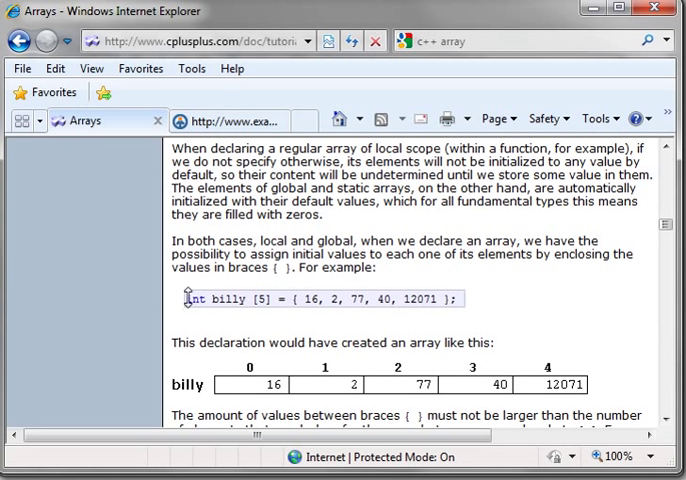
double_click(224, 300)
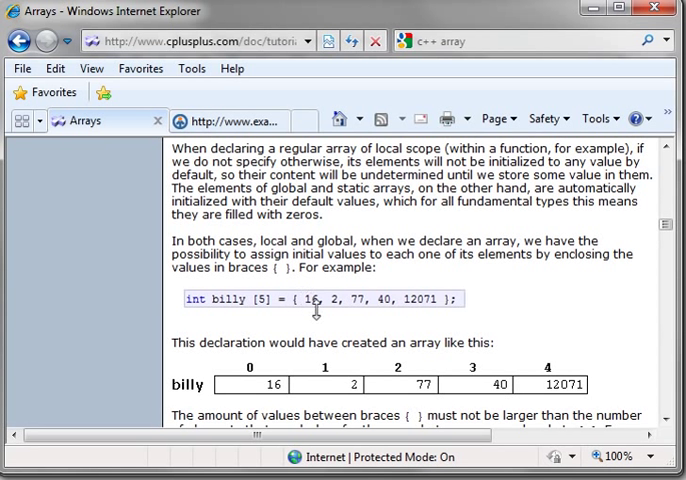
mouse_move(332, 300)
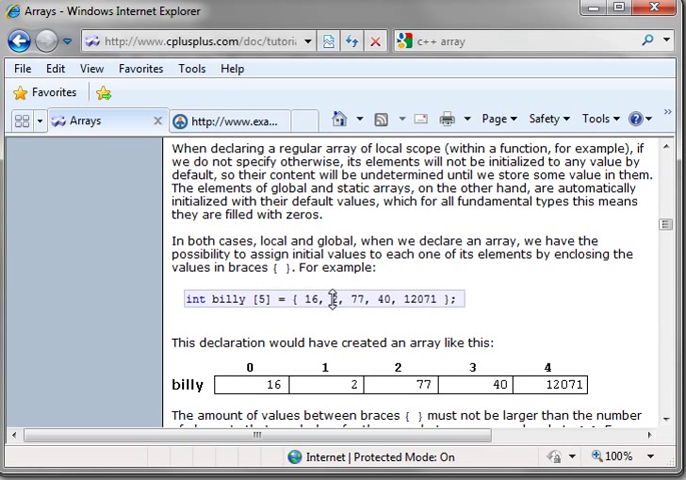
mouse_move(396, 356)
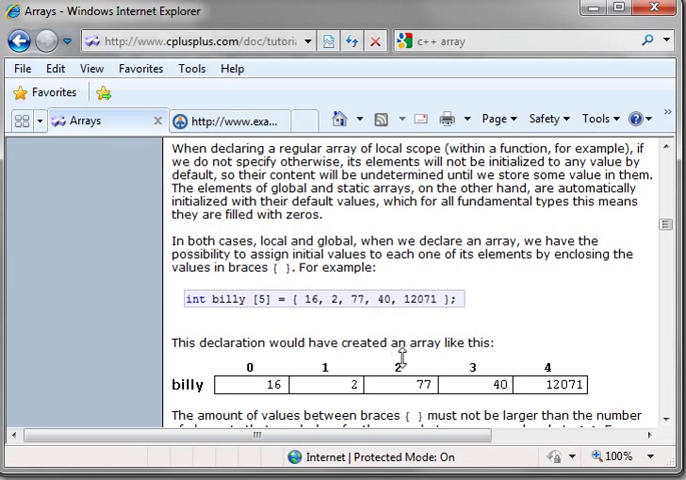
mouse_move(478, 328)
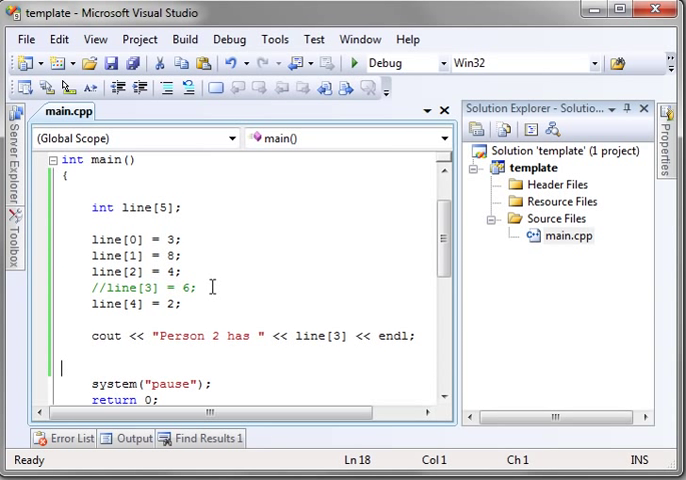
Step: Initialize int line[5] = {1,2,3,4,5} and remove the separate assignments
click(182, 208)
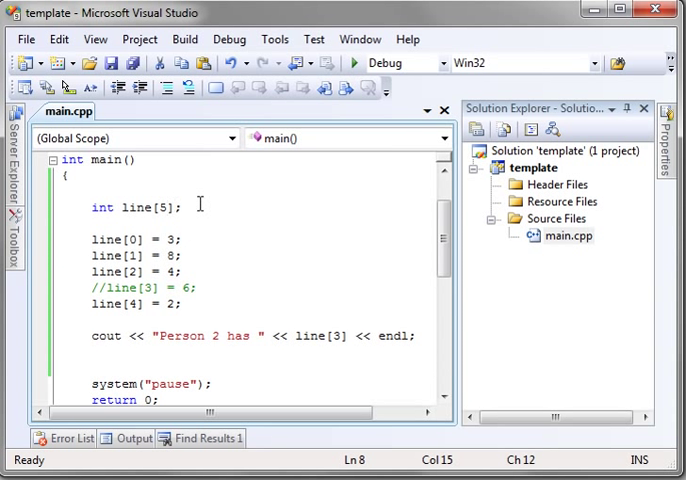
text(= {)
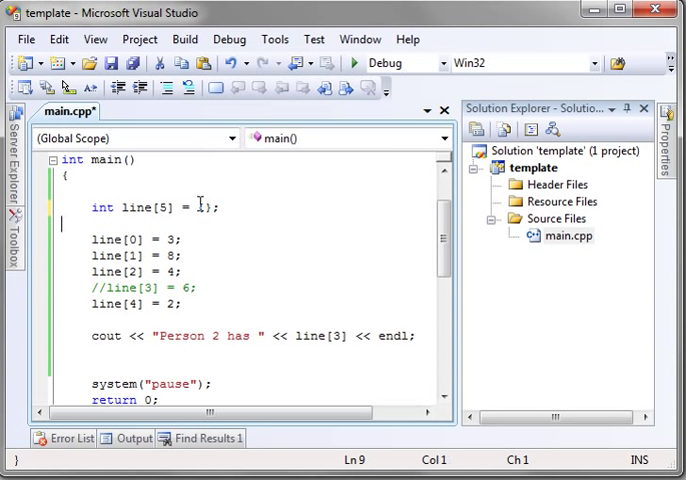
click(200, 208)
text(1,2,3,4,5)
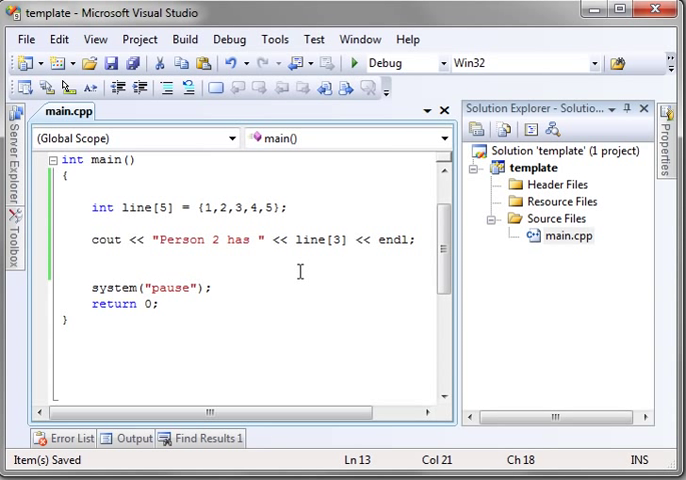
mouse_move(356, 62)
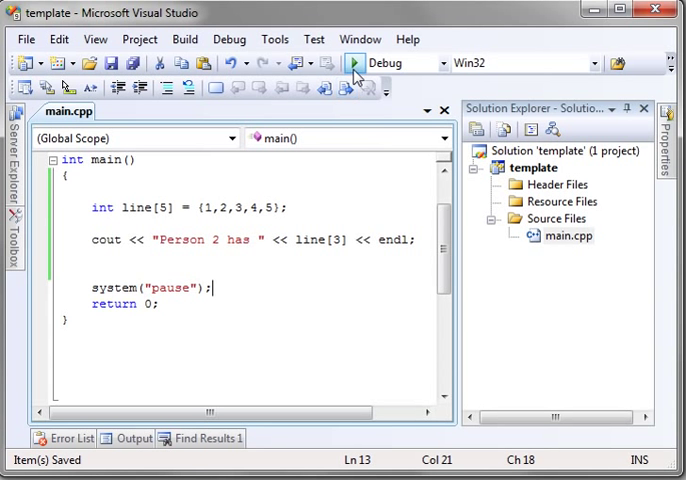
Step: Run the program, then edit the cout string so it reads "Person 3 has "
click(354, 62)
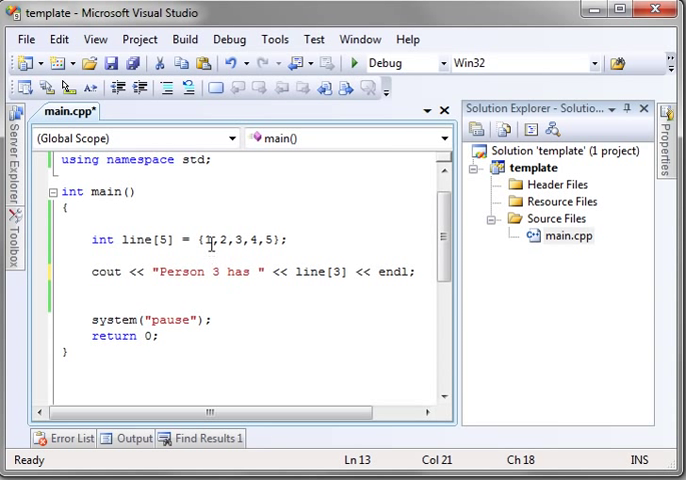
click(238, 240)
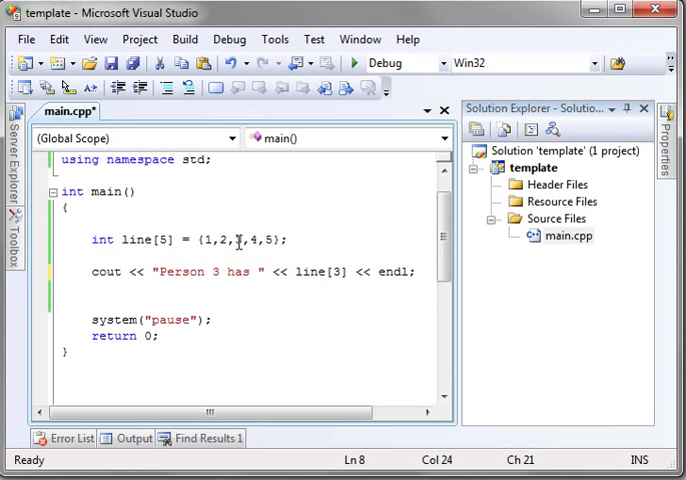